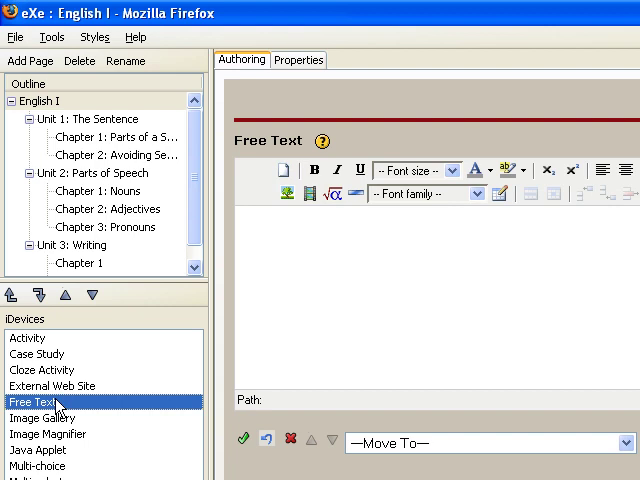
mouse_move(295, 280)
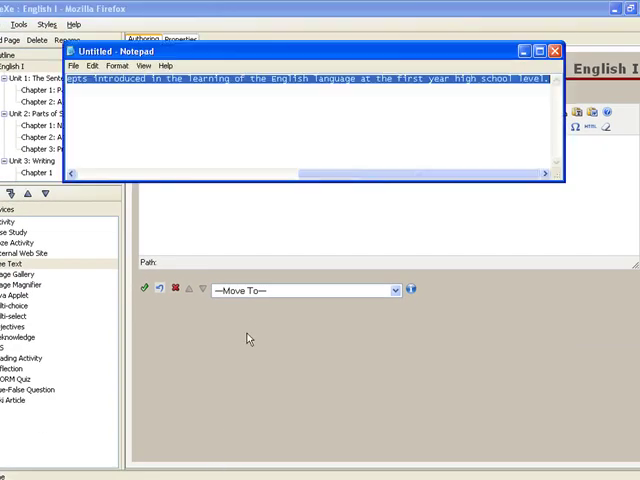
Enter the course description paragraph ('This learning package is designed to assist students...') into the Free Text editor.
click(550, 47)
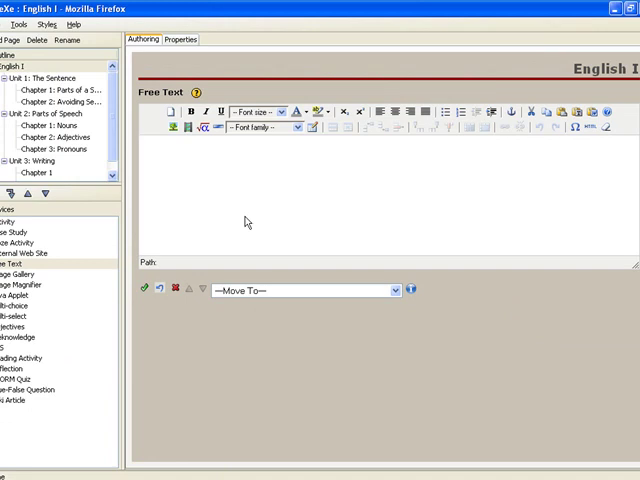
text(This learning package is designed to assist students in reviewing the topics or concepts introduced in the learning of the English language at the first year high school level.)
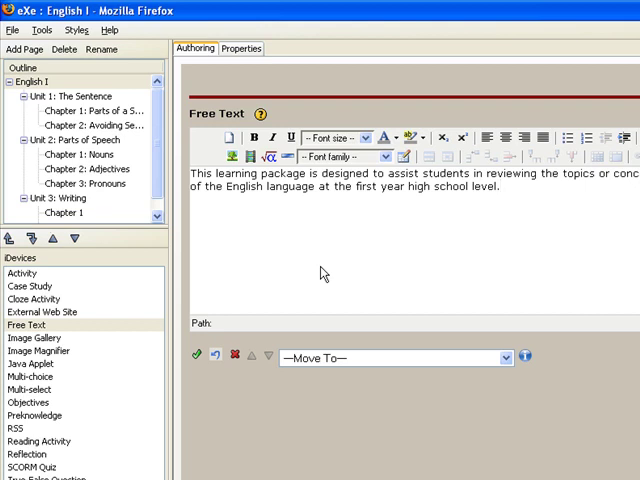
mouse_move(575, 160)
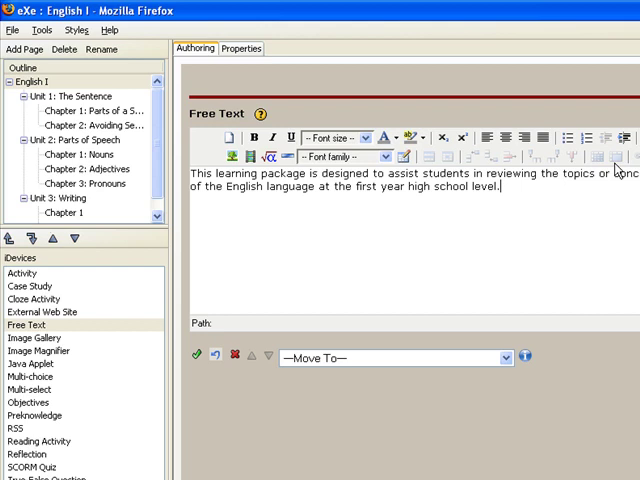
mouse_move(508, 196)
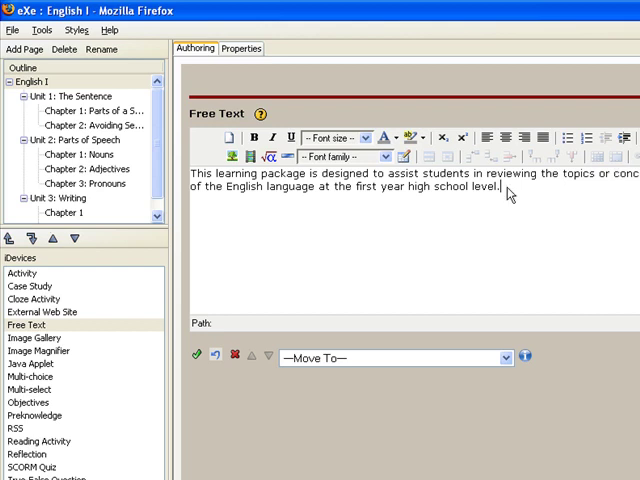
Select the whole paragraph and set it to Arial Black at 18 pt.
drag(190, 178, 505, 190)
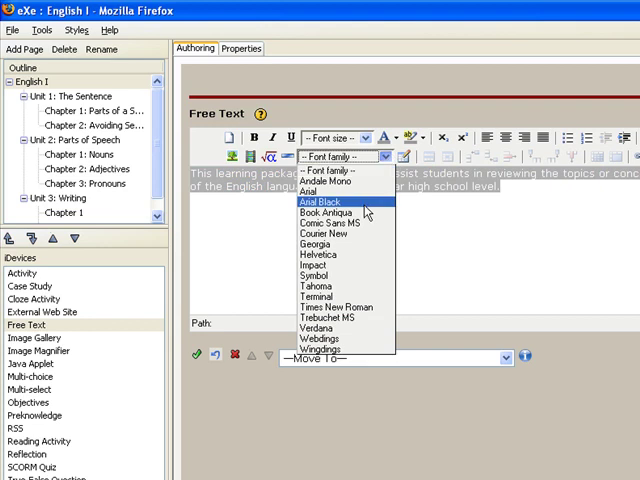
click(318, 202)
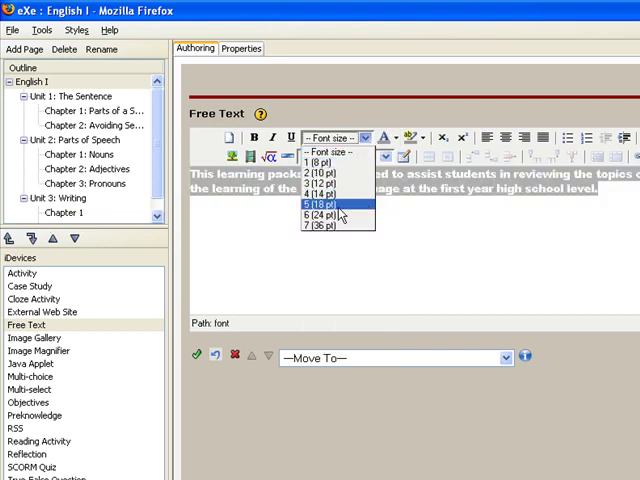
click(315, 203)
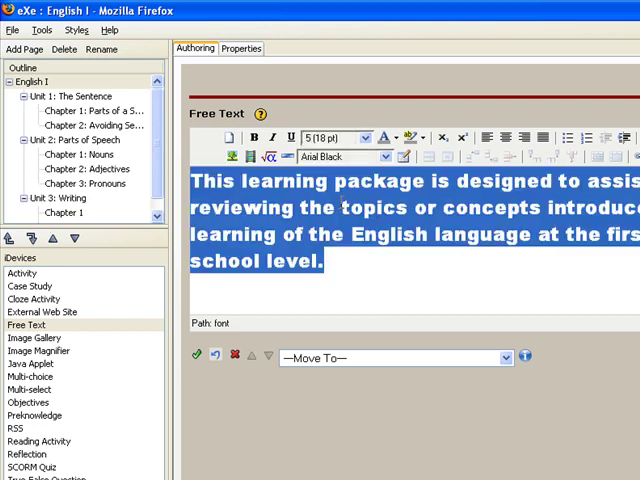
mouse_move(278, 138)
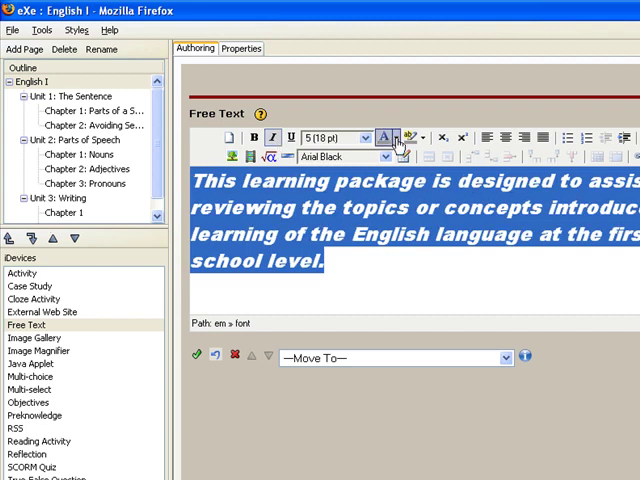
Colour the selected paragraph text green.
click(399, 137)
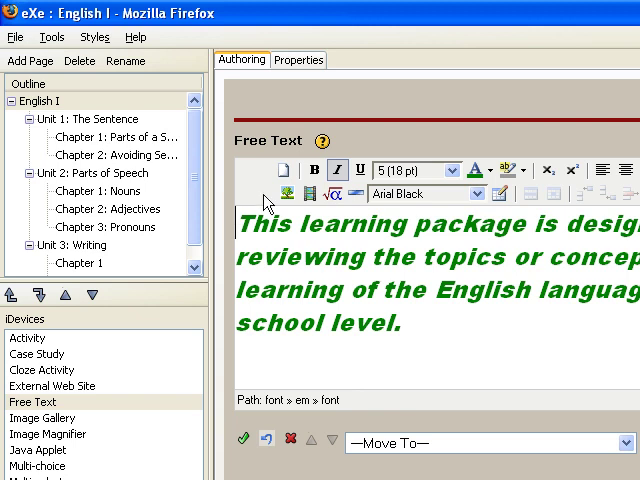
mouse_move(292, 193)
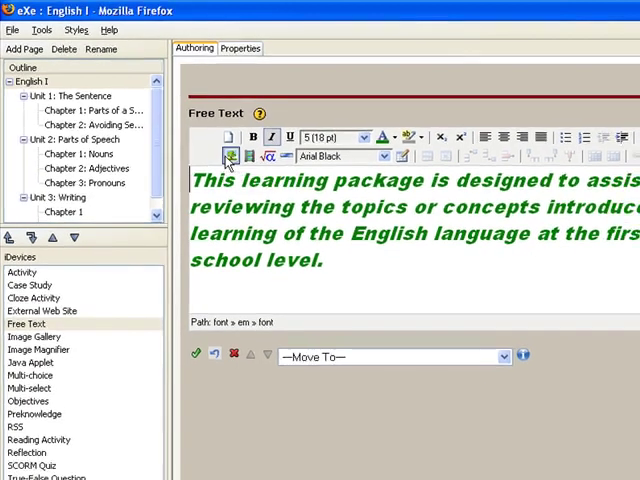
Begin inserting an image into the Free Text block.
click(229, 157)
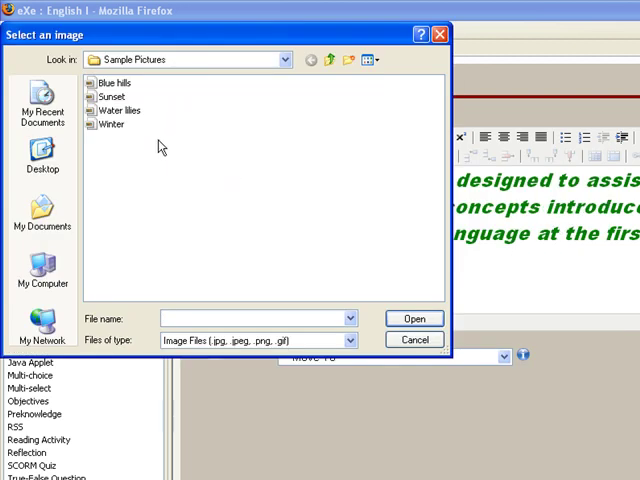
mouse_move(143, 111)
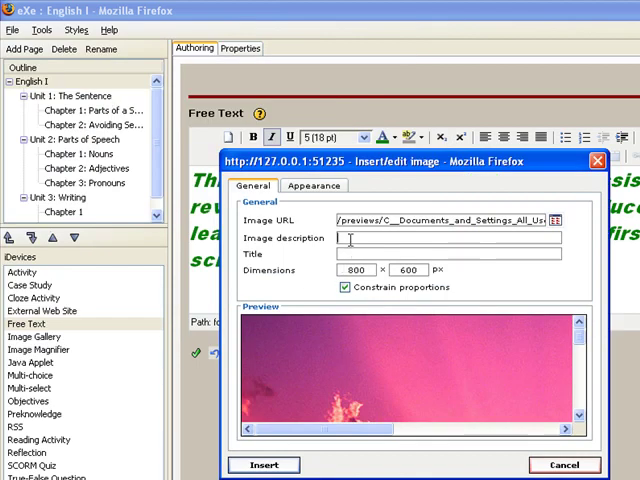
Describe the image as 'Sunset' and move on to its appearance settings.
text(S)
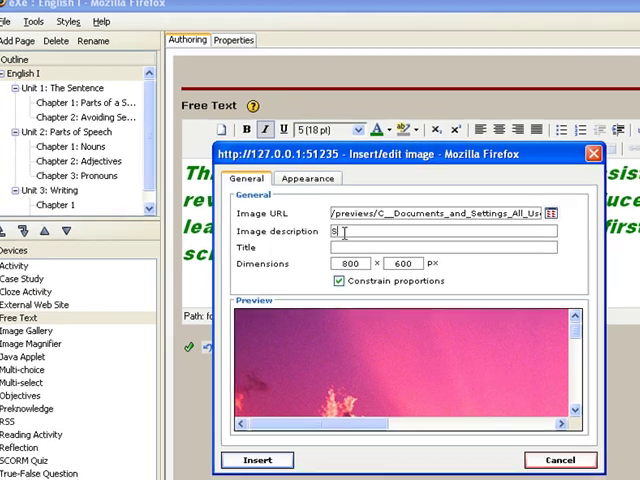
text(Sunset)
click(404, 263)
text(150)
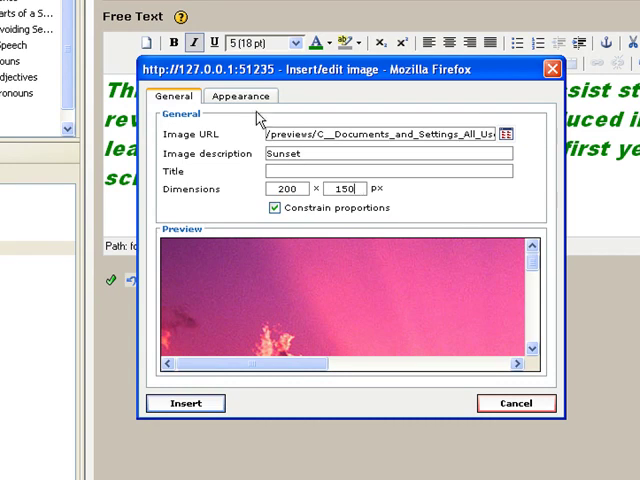
click(241, 96)
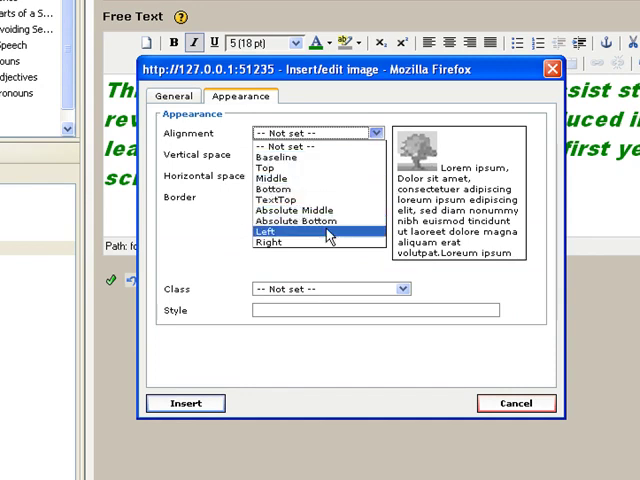
Align the Sunset image to the left and insert it beside the paragraph.
click(268, 232)
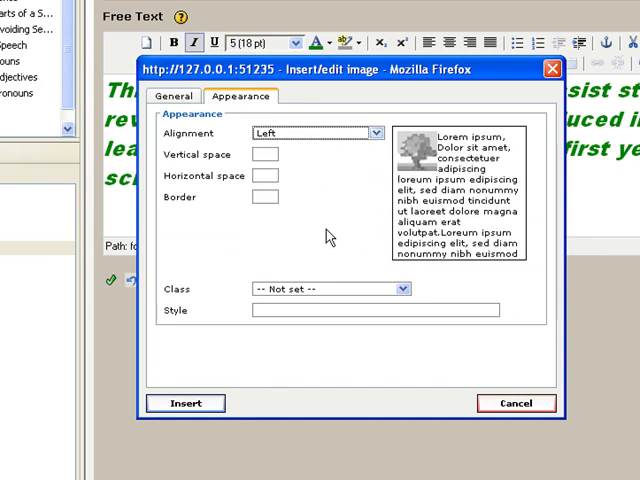
mouse_move(233, 369)
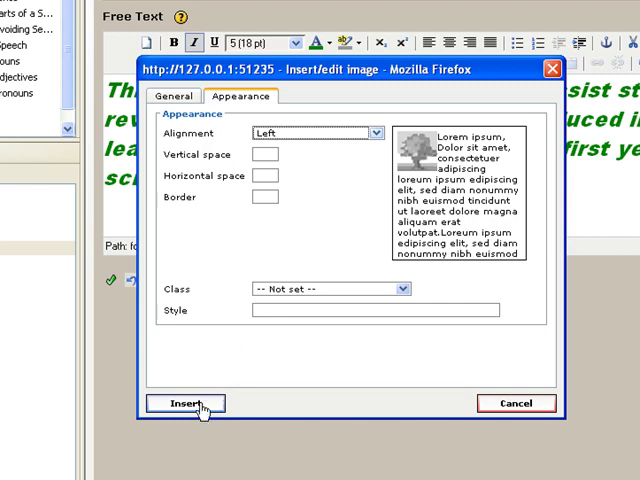
click(185, 403)
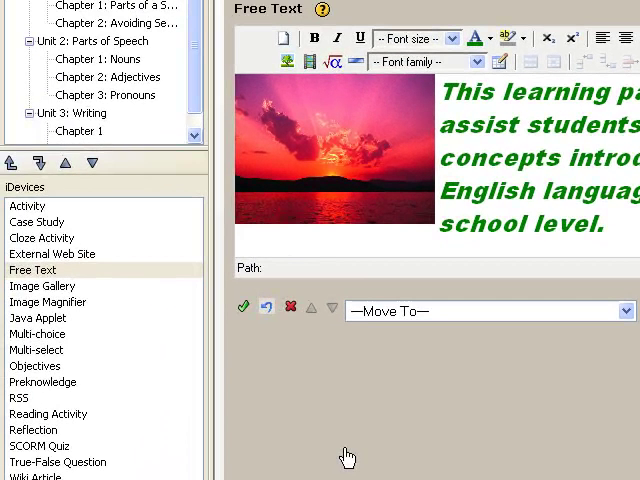
mouse_move(318, 365)
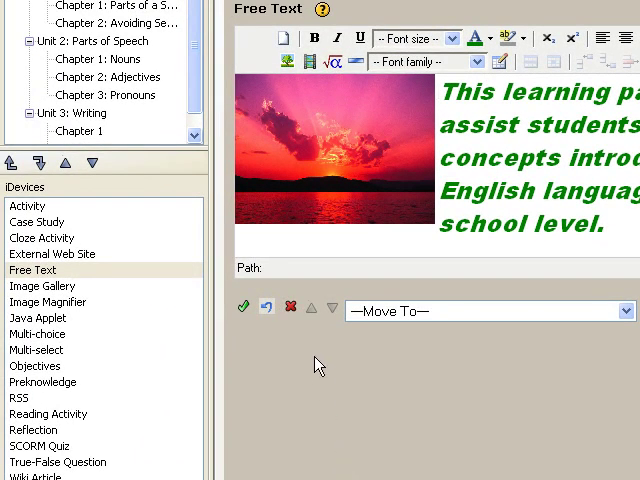
mouse_move(244, 308)
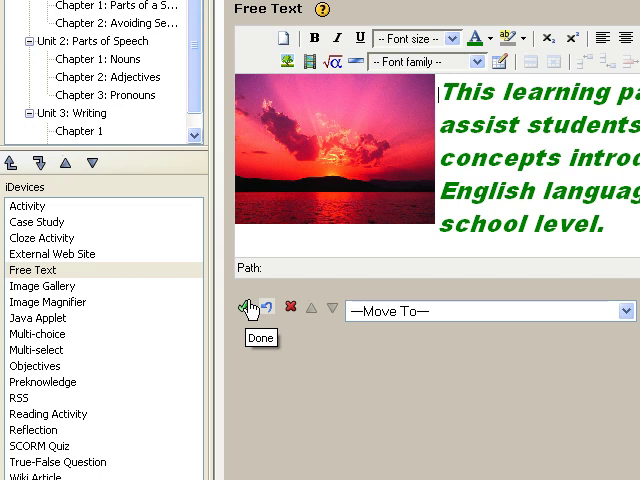
Save the Free Text block with Done, returning it to view mode.
click(246, 307)
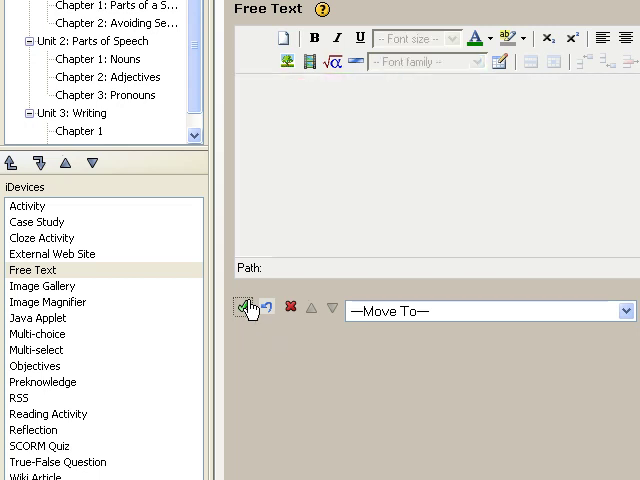